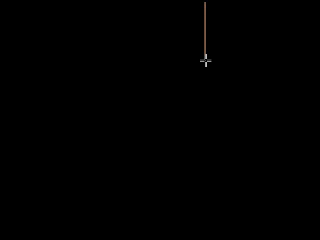
# Step: Draw the tall box that will hold the 100 label
pyautogui.moveTo(205, 58); pyautogui.dragTo(258, 113)
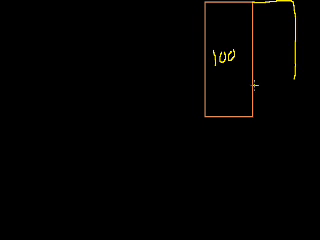
# Step: Write 85% in the right-hand box and label the sections below it True and P
pyautogui.write('8')
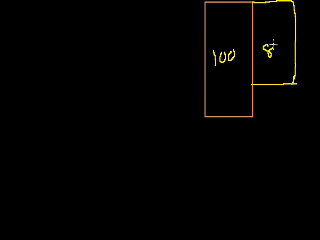
pyautogui.write('85%')
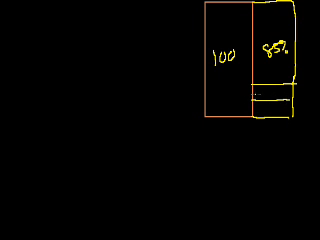
pyautogui.write('True')
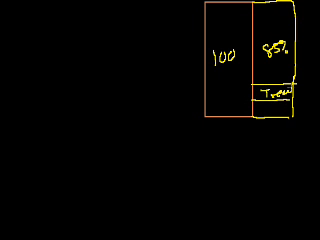
pyautogui.write('P.I')
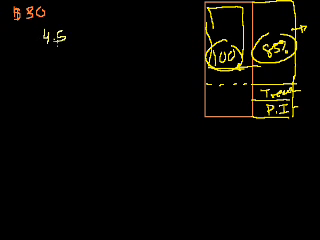
# Step: Append 0 to make 4.50 and write the Cash amount 25.50
pyautogui.write('0')
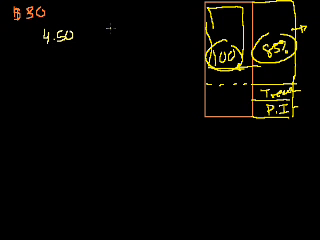
pyautogui.write('25.50')
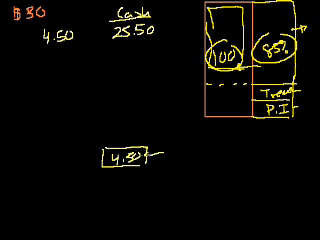
# Step: Label the 4.50 entries as P.I. and Treasury in the tranche sketch
pyautogui.write('P.I.')
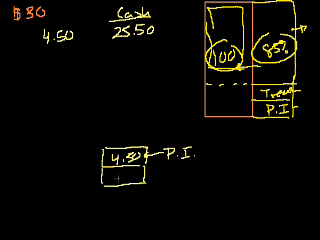
pyautogui.write('4.84')
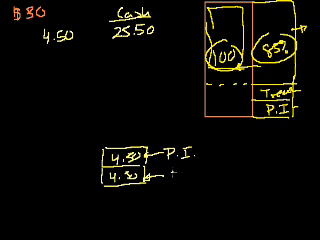
pyautogui.write('Treasury')
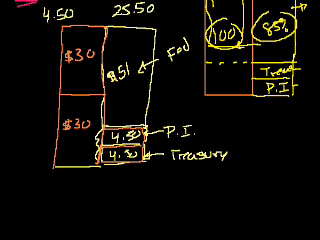
# Step: Mark the horizontal axis below the sketch with 10, 30 and 40 tick labels
pyautogui.scroll(-3)
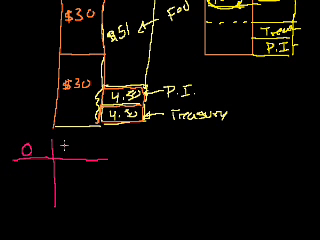
pyautogui.write('10')
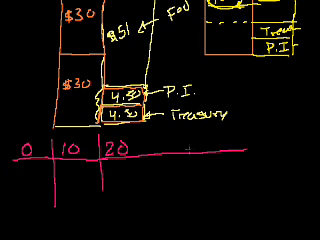
pyautogui.write('30')
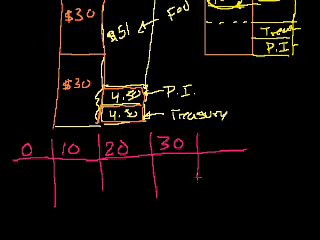
pyautogui.write('40 50 60')
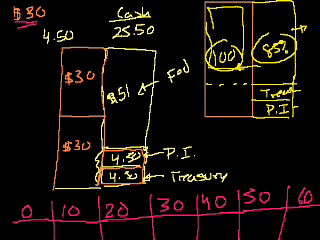
# Step: Write 25.50 under the 0, 10 and 20 columns and $30 under the 30 column
pyautogui.scroll(-3)
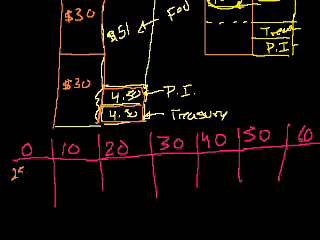
pyautogui.write('1550')
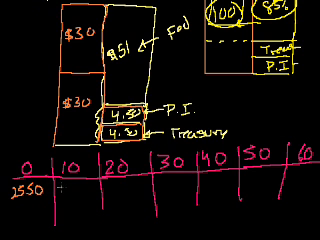
pyautogui.write('25')
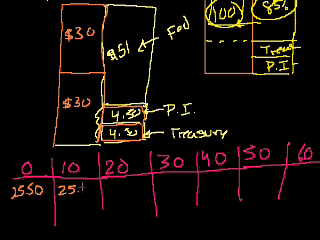
pyautogui.write('25.50')
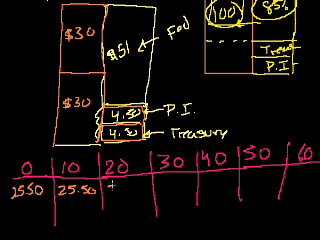
pyautogui.write('25¢')
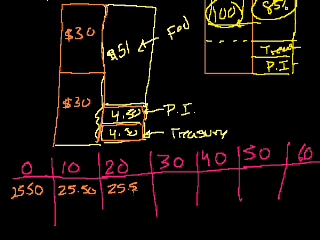
pyautogui.write('25.50')
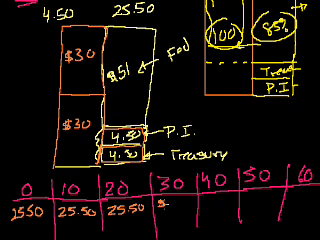
pyautogui.write('$30')
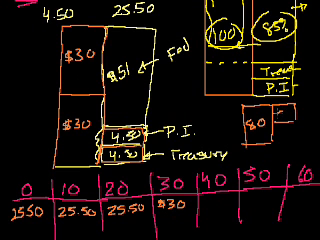
# Step: Label the small side box cell $1 and annotate it with 2
pyautogui.write('$1')
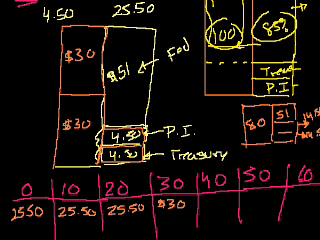
pyautogui.write('2')
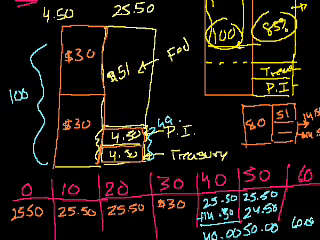
# Step: Move below the table and label the horizontal axis 'eventual value'
pyautogui.scroll(3)
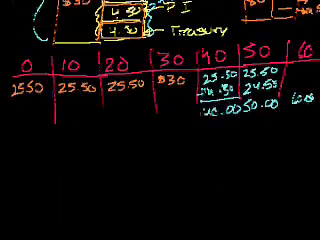
pyautogui.scroll(-3)
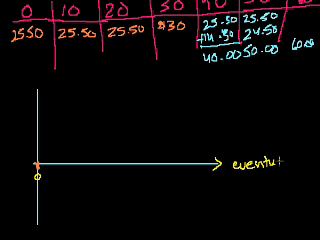
pyautogui.write('valu')
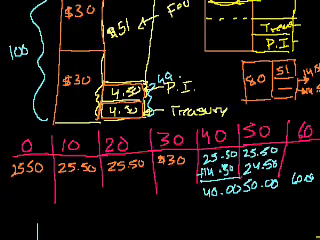
# Step: Scroll down to the payoff diagram to label its axes
pyautogui.scroll(-3)
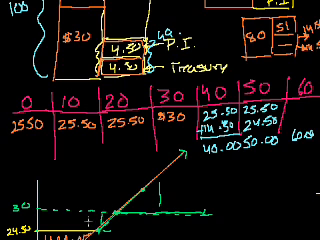
# Step: Scroll down to view the shaded low-value region of the payoff graph
pyautogui.scroll(-3)
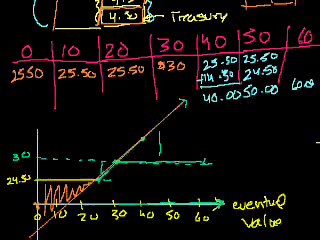